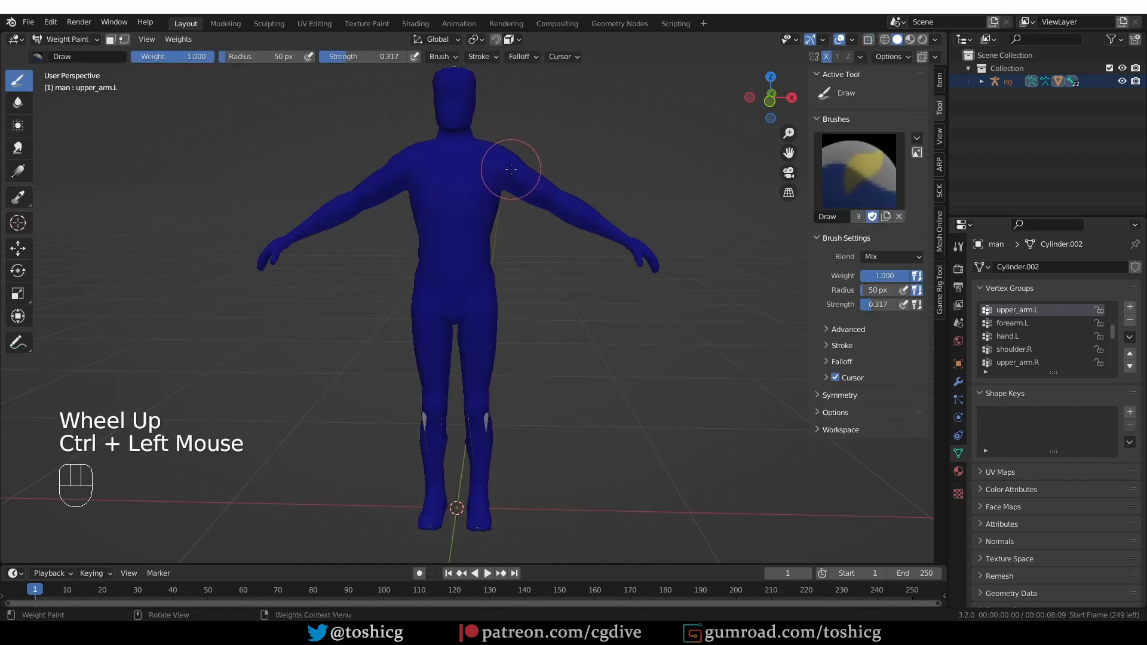
# Paint upper_arm.L weights onto the man's left upper arm and shoulder
pyautogui.click(512, 169)
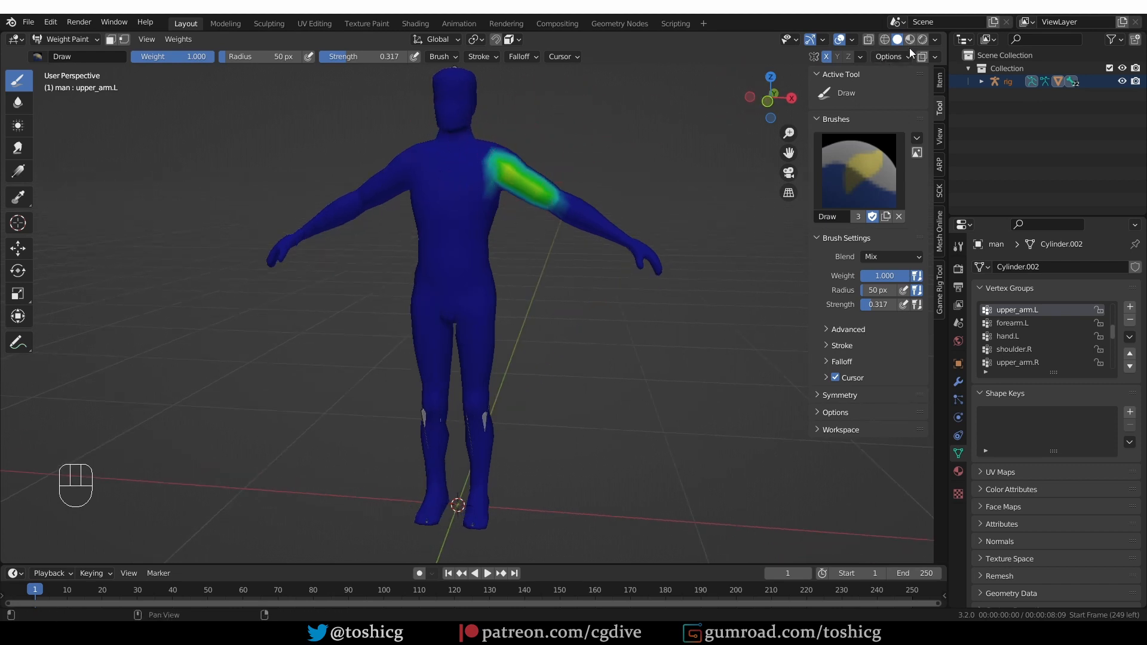
pyautogui.moveTo(923, 62)
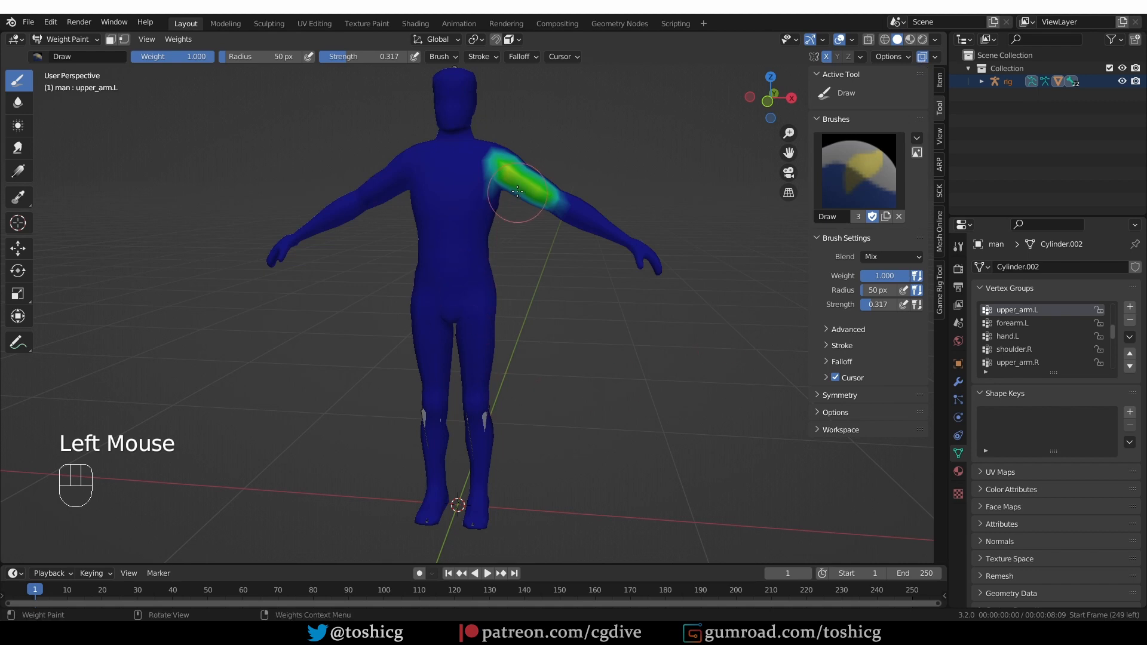
pyautogui.click(516, 192)
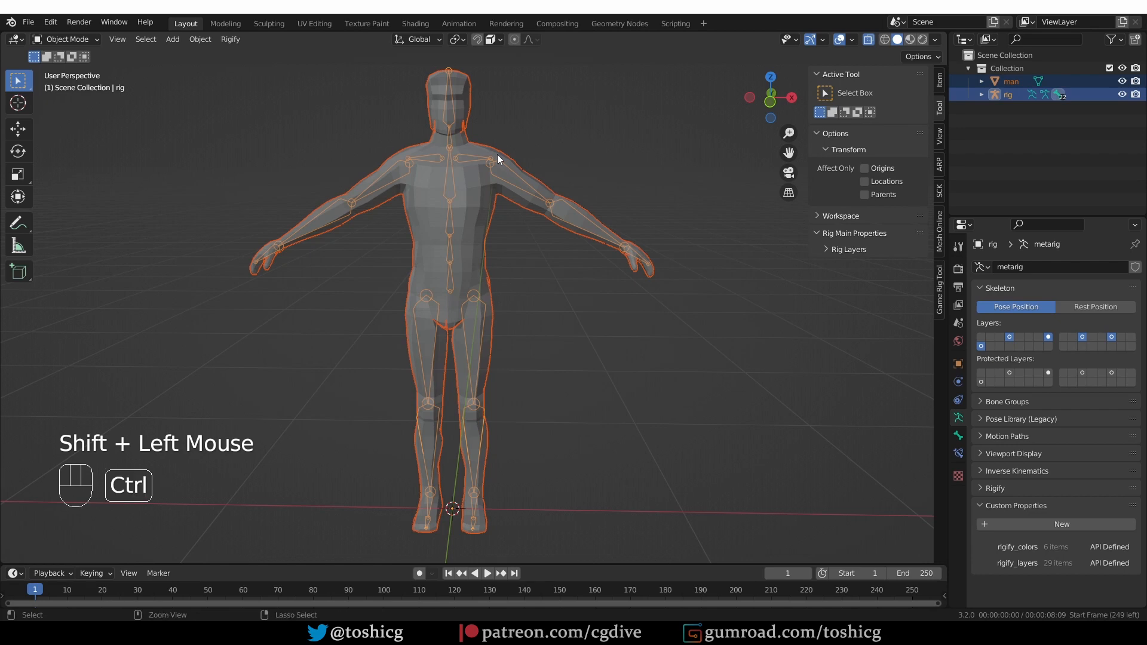
# Switch the man mesh into Weight Paint mode with the rig's bones selectable
pyautogui.press('ctrl+p')
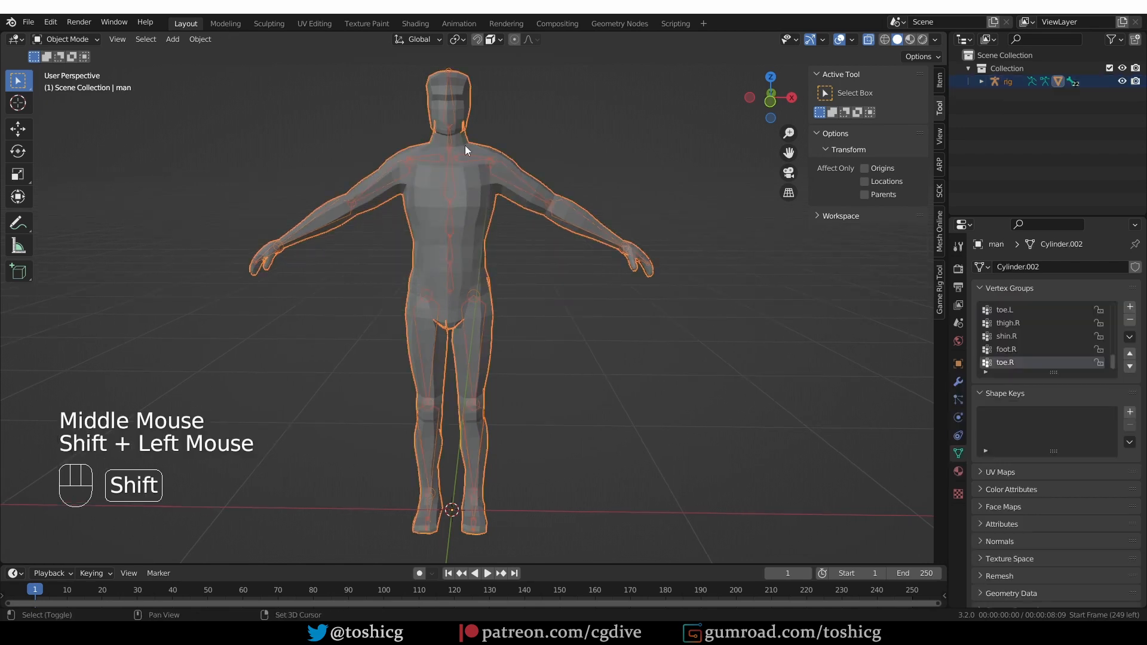
pyautogui.press('Tab')
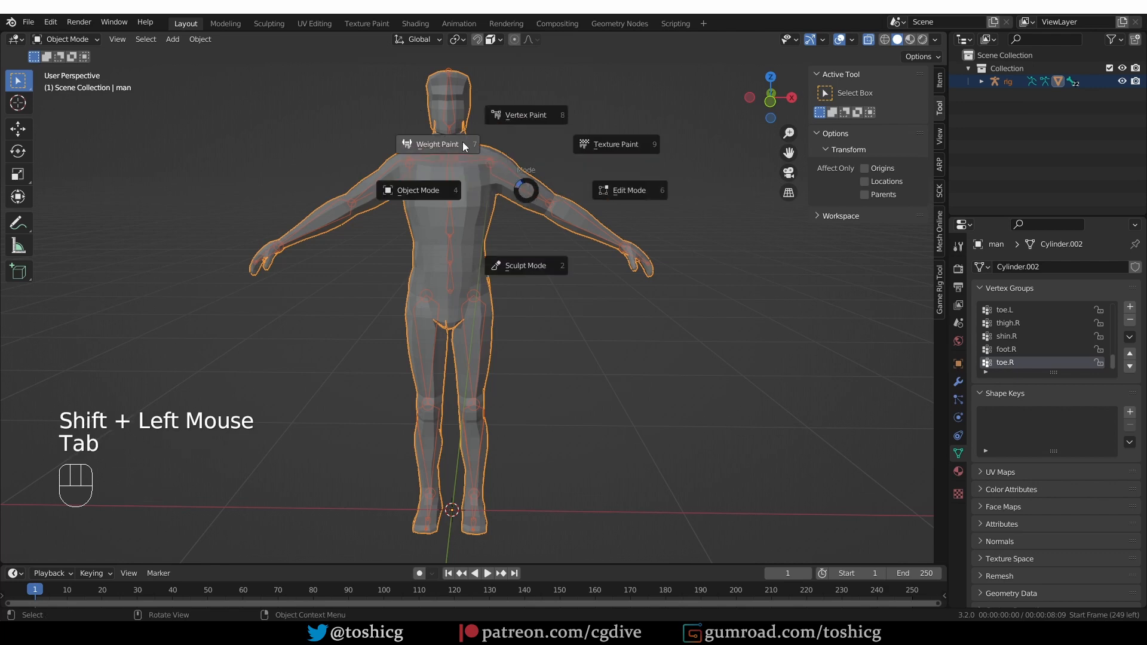
pyautogui.click(437, 144)
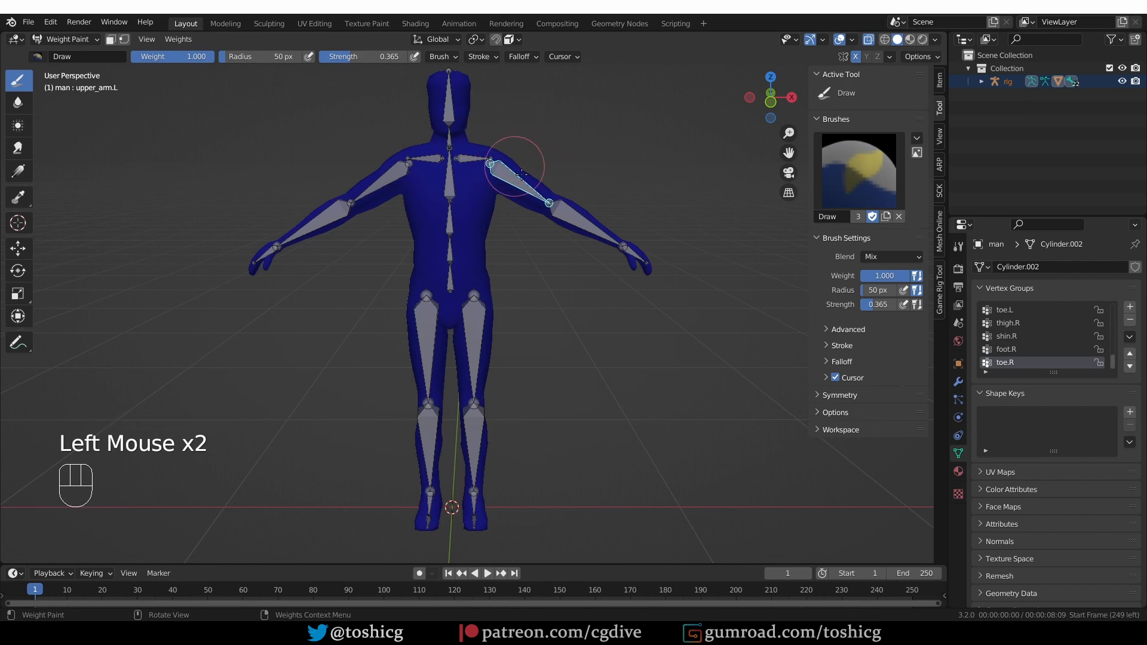
# Paint the left upper arm, then set brush Falloff Shape to Projected
pyautogui.click(512, 175)
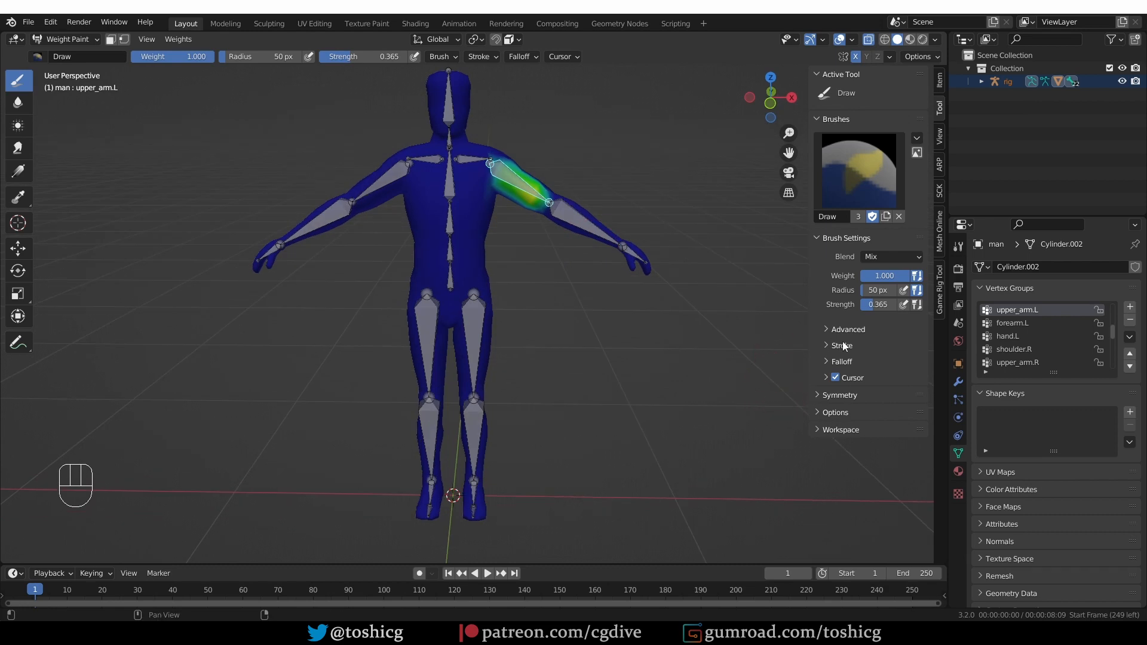
pyautogui.click(846, 329)
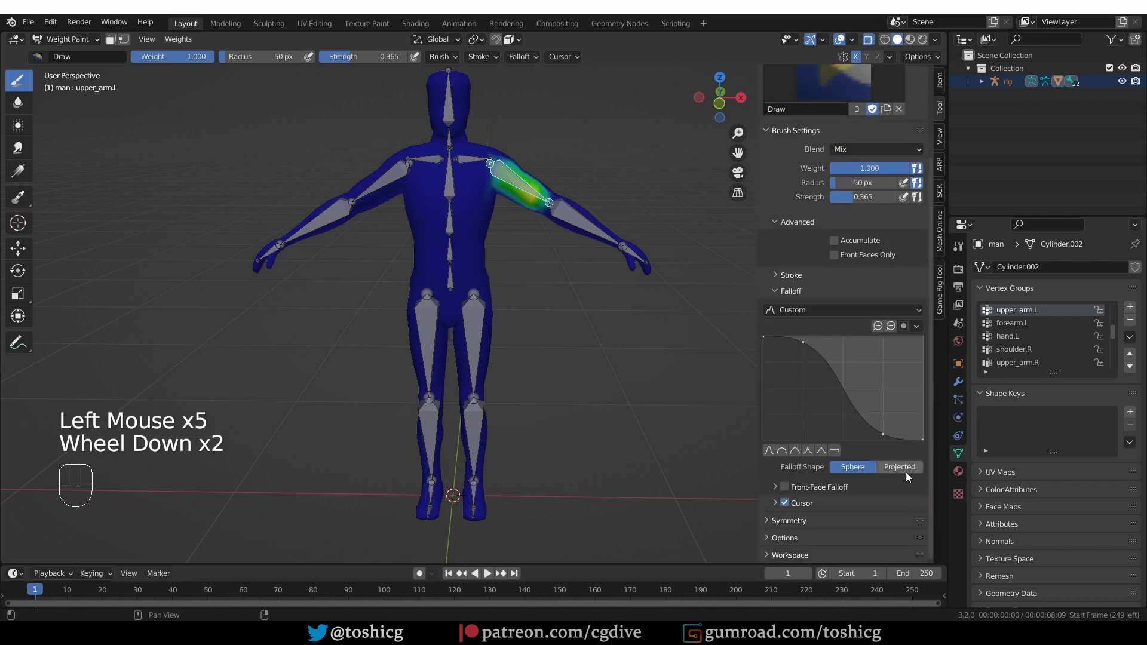
pyautogui.click(898, 467)
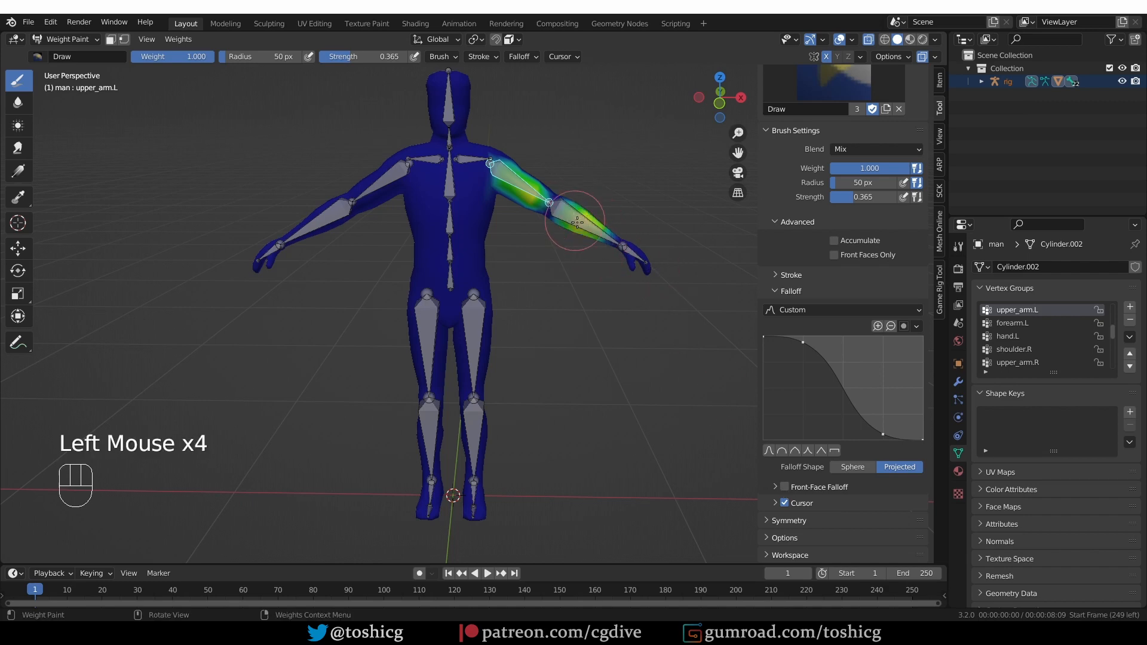
pyautogui.scroll(3)
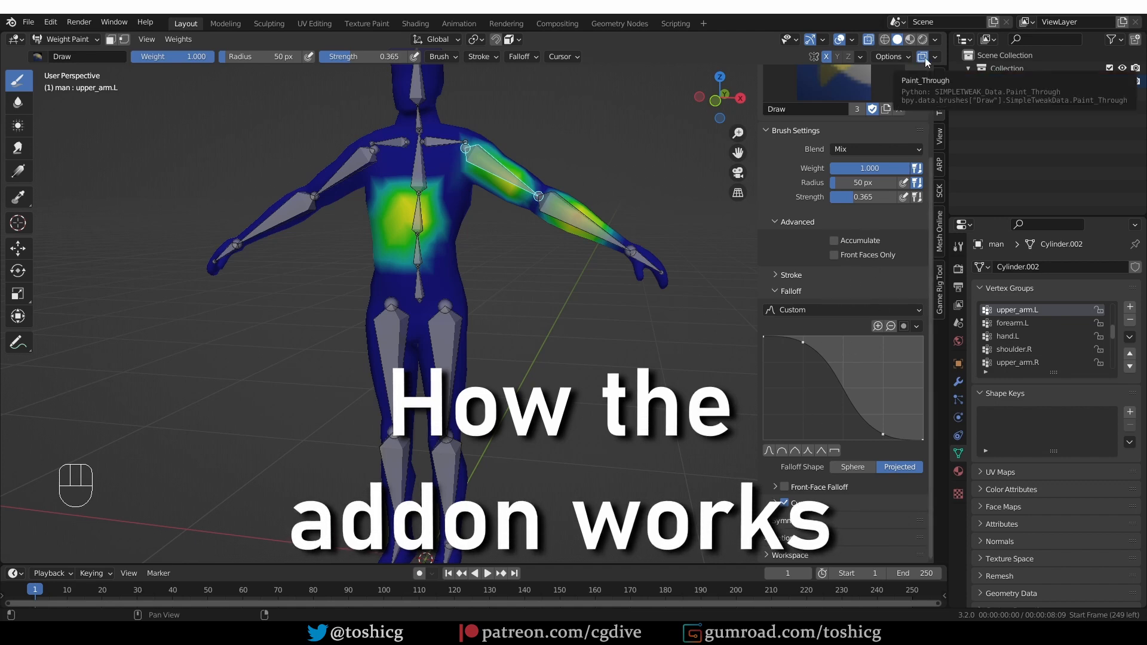
pyautogui.click(833, 254)
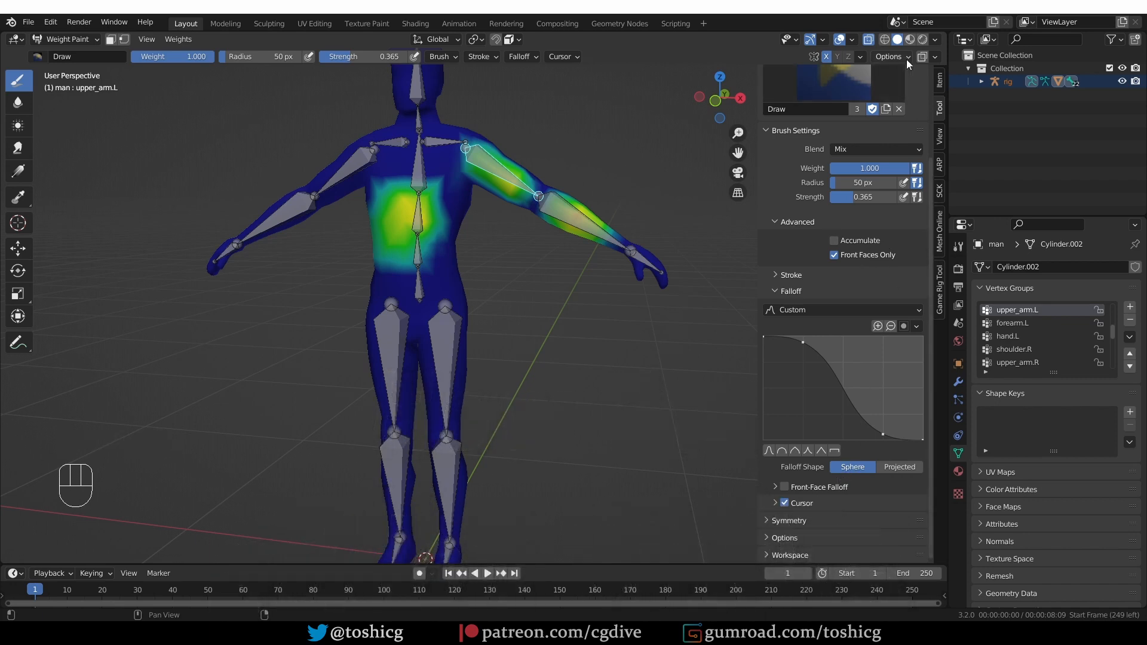
pyautogui.click(833, 255)
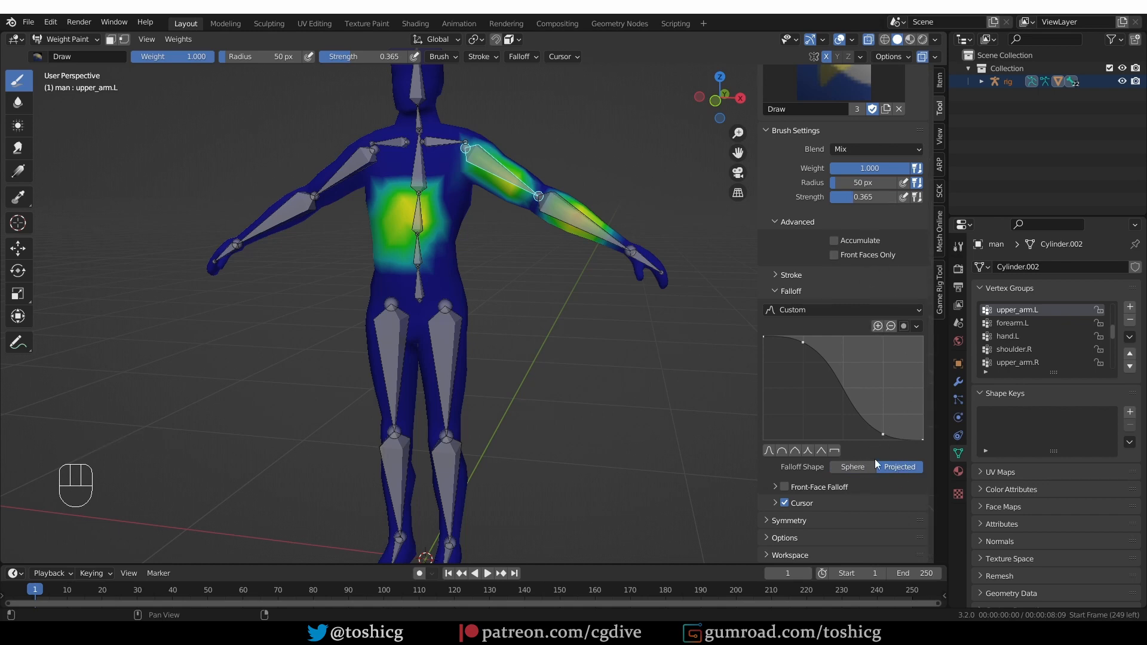
pyautogui.moveTo(837, 496)
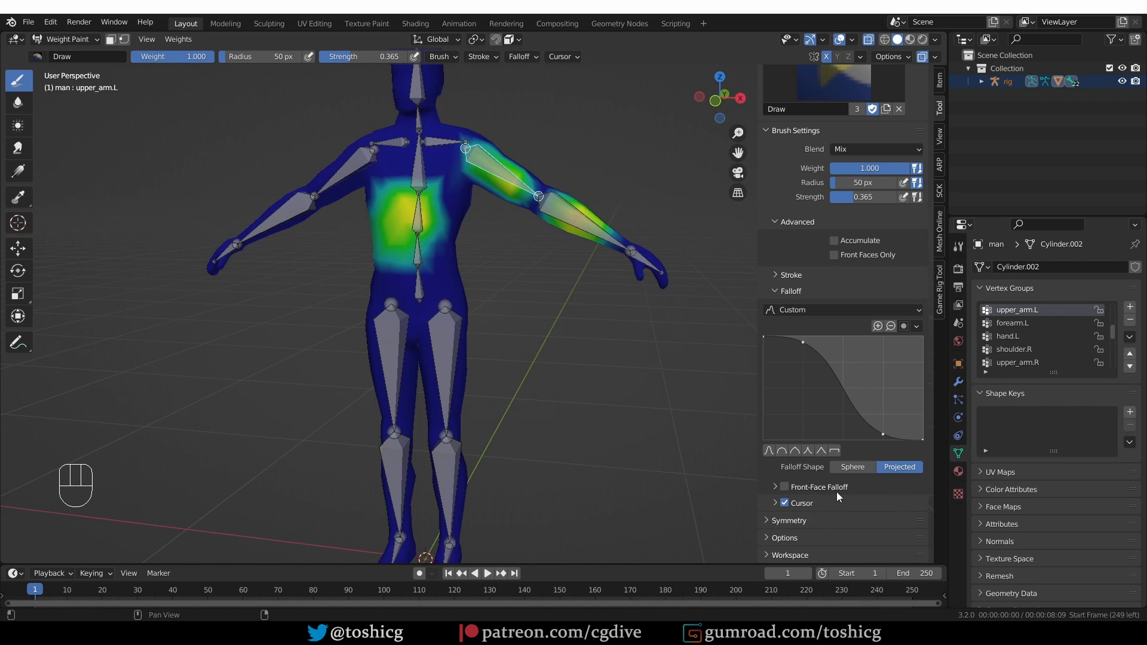
pyautogui.moveTo(836, 495)
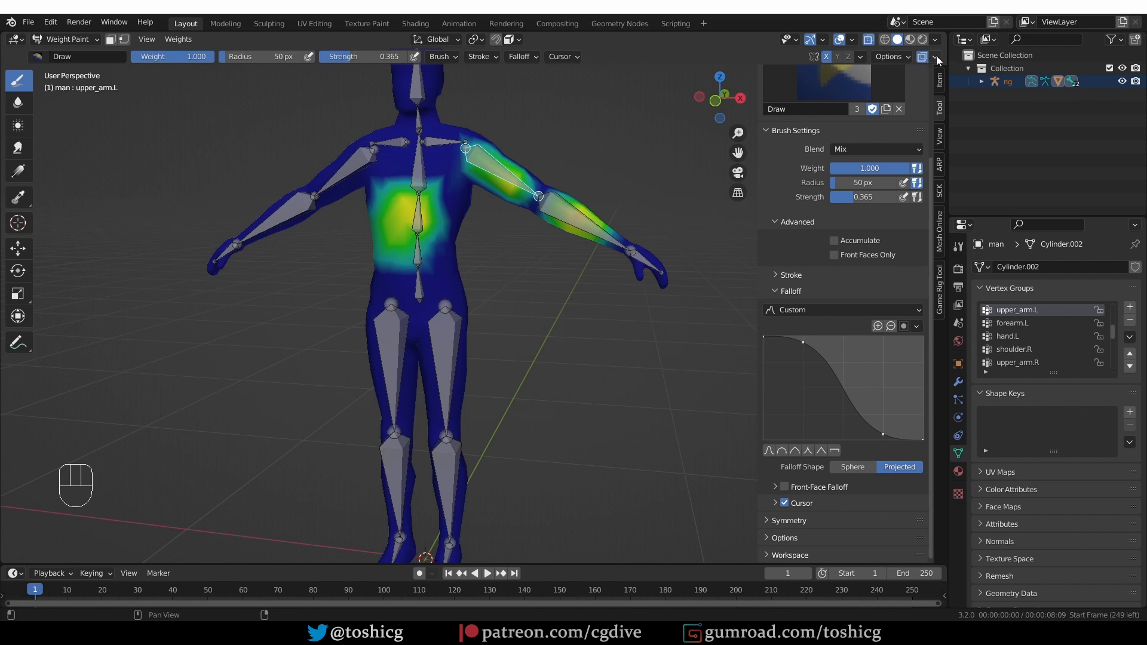
pyautogui.click(934, 56)
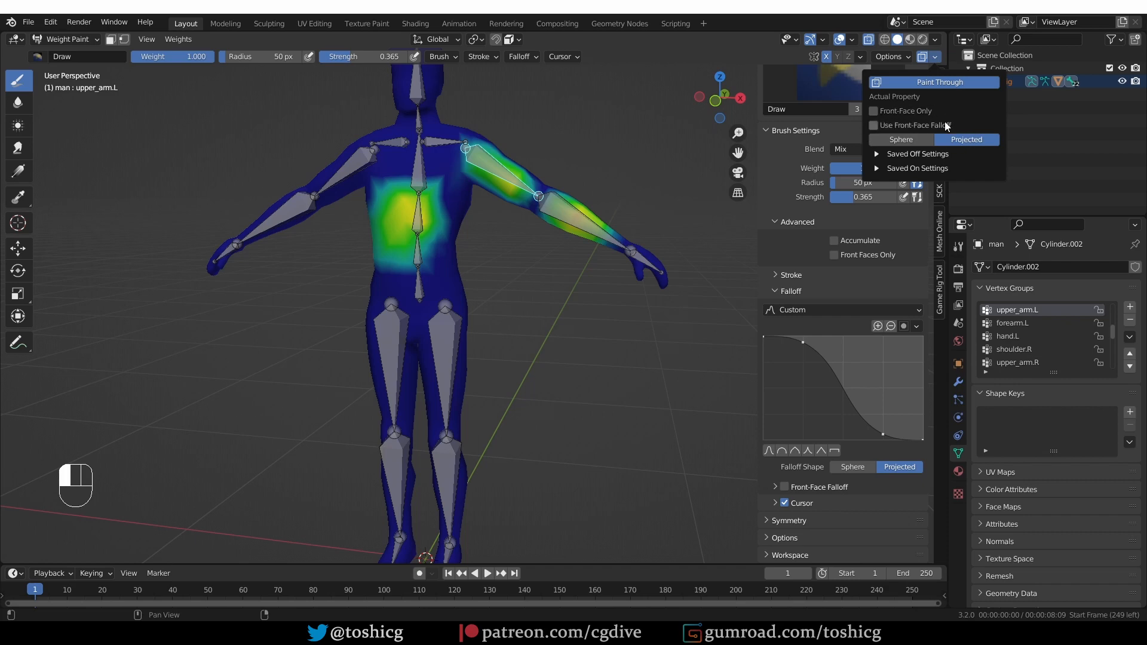
# Toggle Paint Through off and on in the X-Ray Weight Paint popover
pyautogui.click(873, 110)
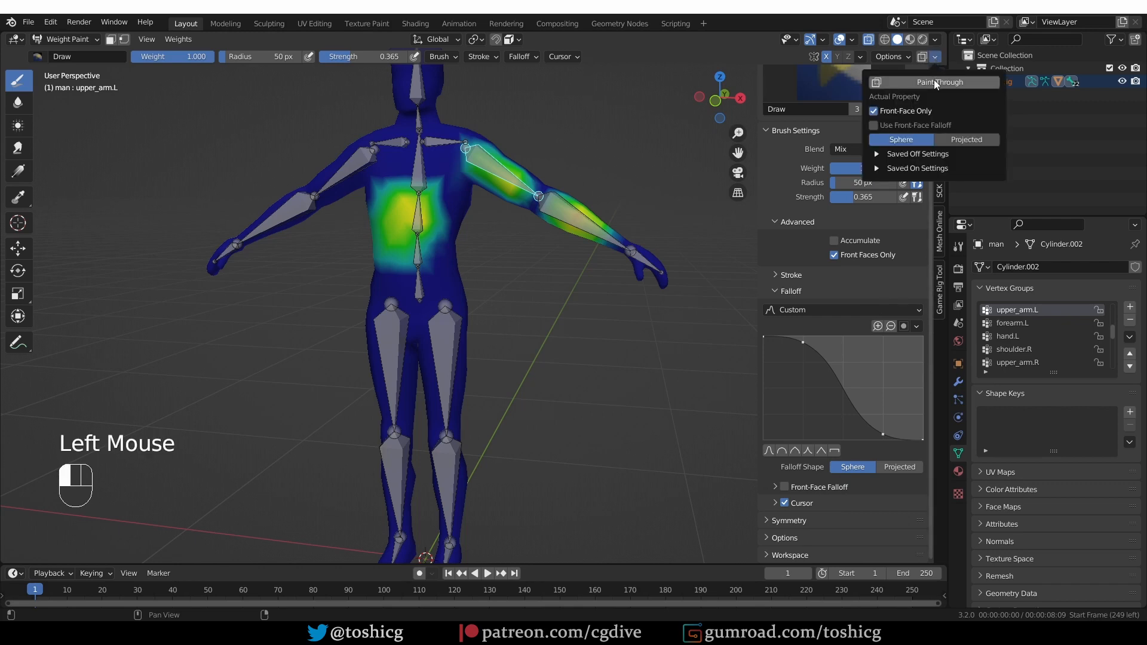
pyautogui.click(965, 139)
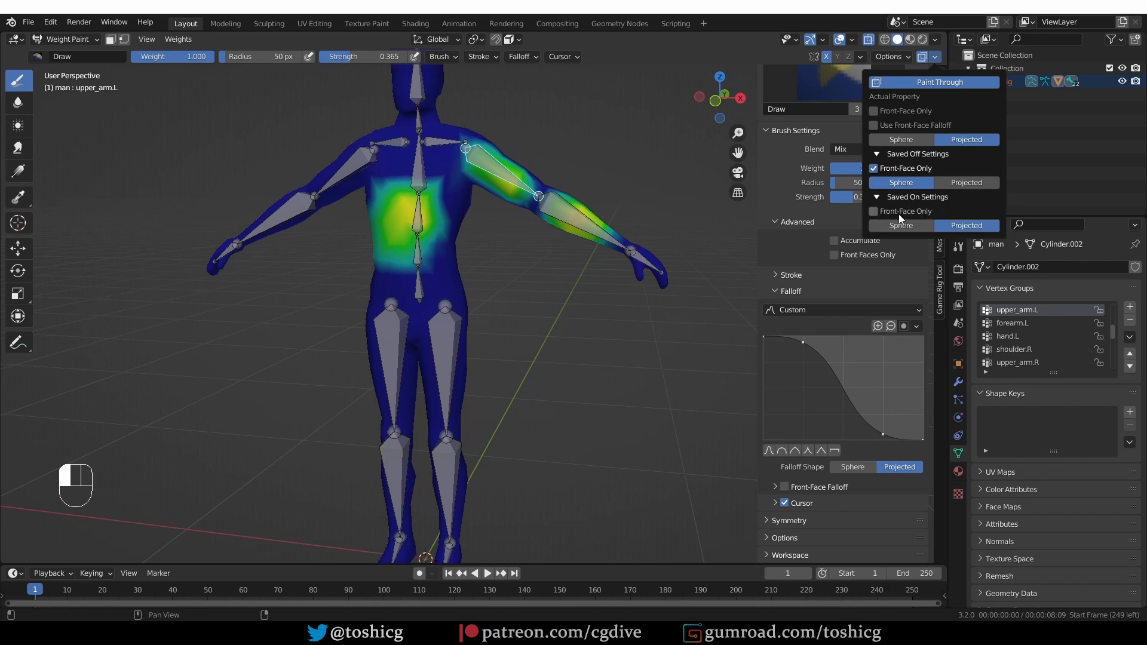
pyautogui.moveTo(905, 211)
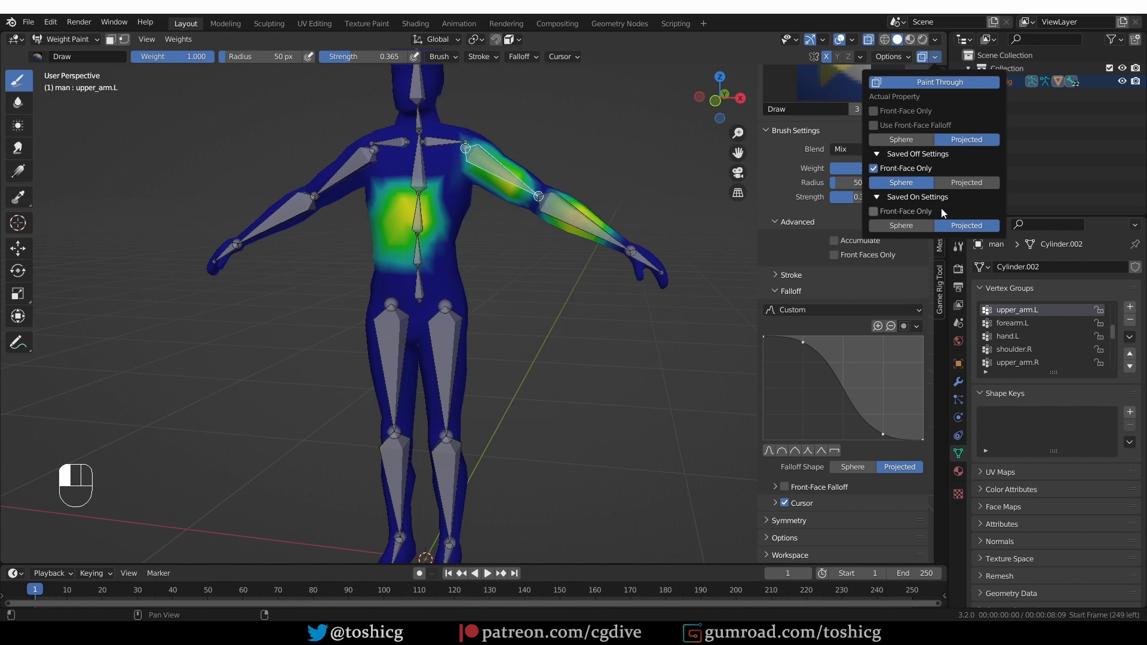
pyautogui.moveTo(956, 201)
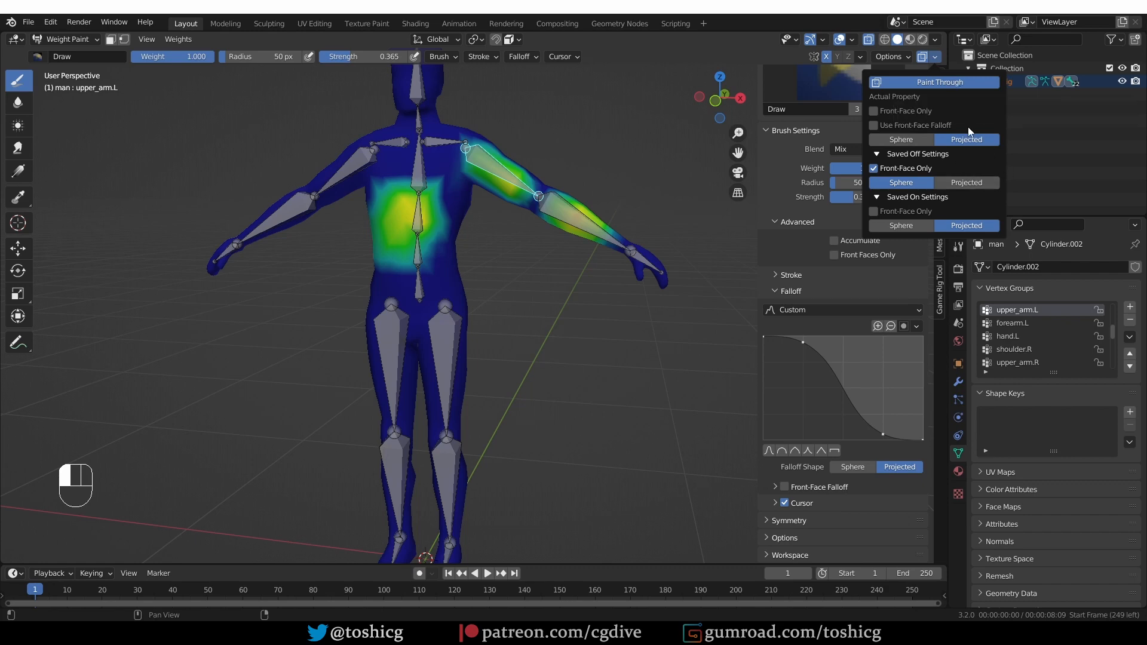
pyautogui.moveTo(978, 205)
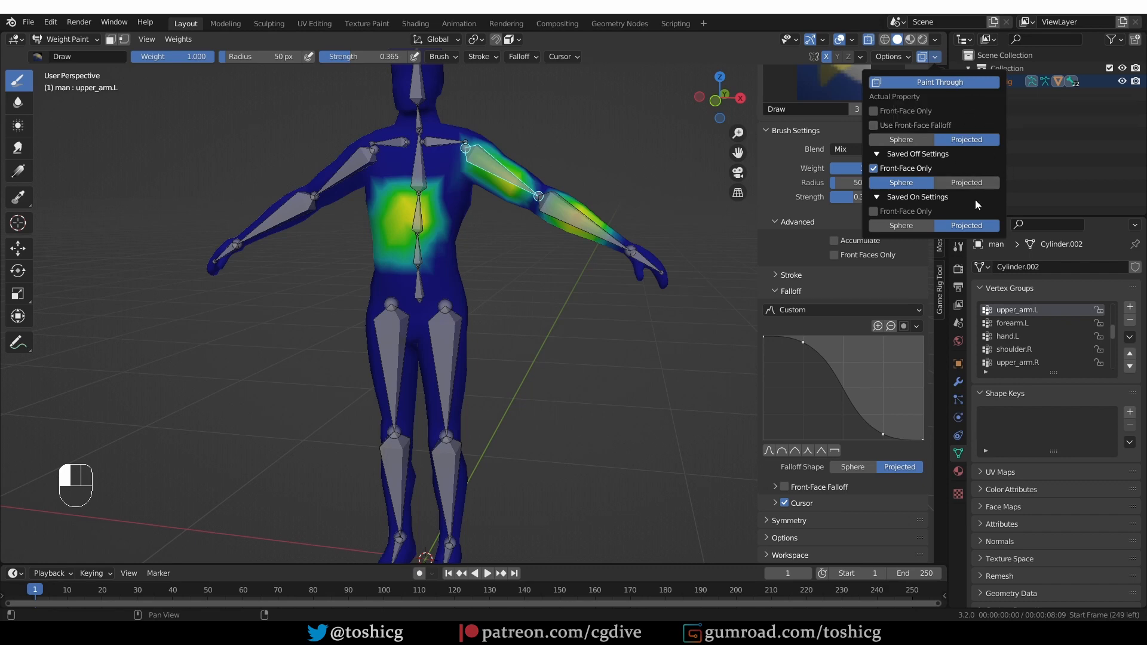
pyautogui.moveTo(906, 211)
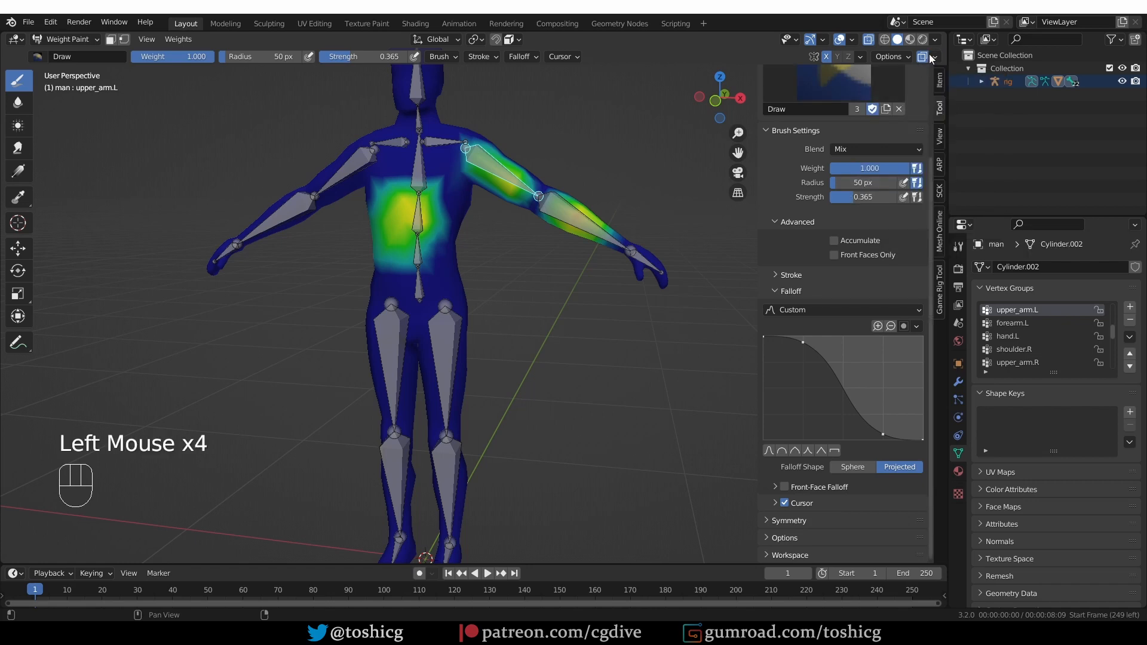
# Switch Paint Through off, restoring Front Faces Only and Sphere falloff
pyautogui.click(833, 255)
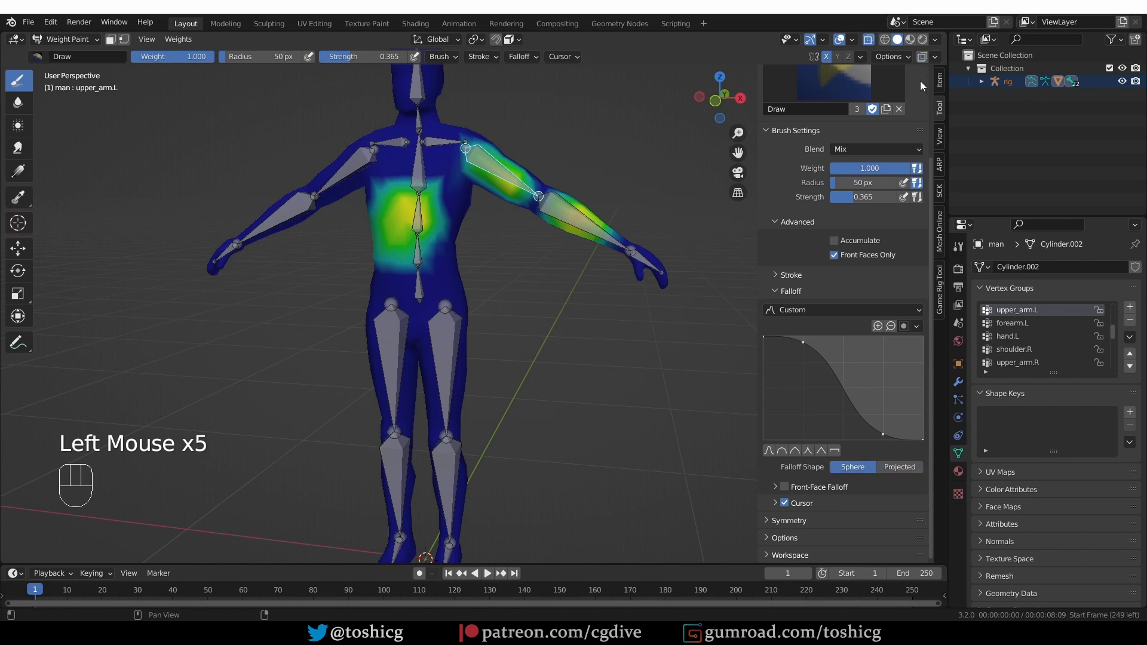
pyautogui.moveTo(696, 215)
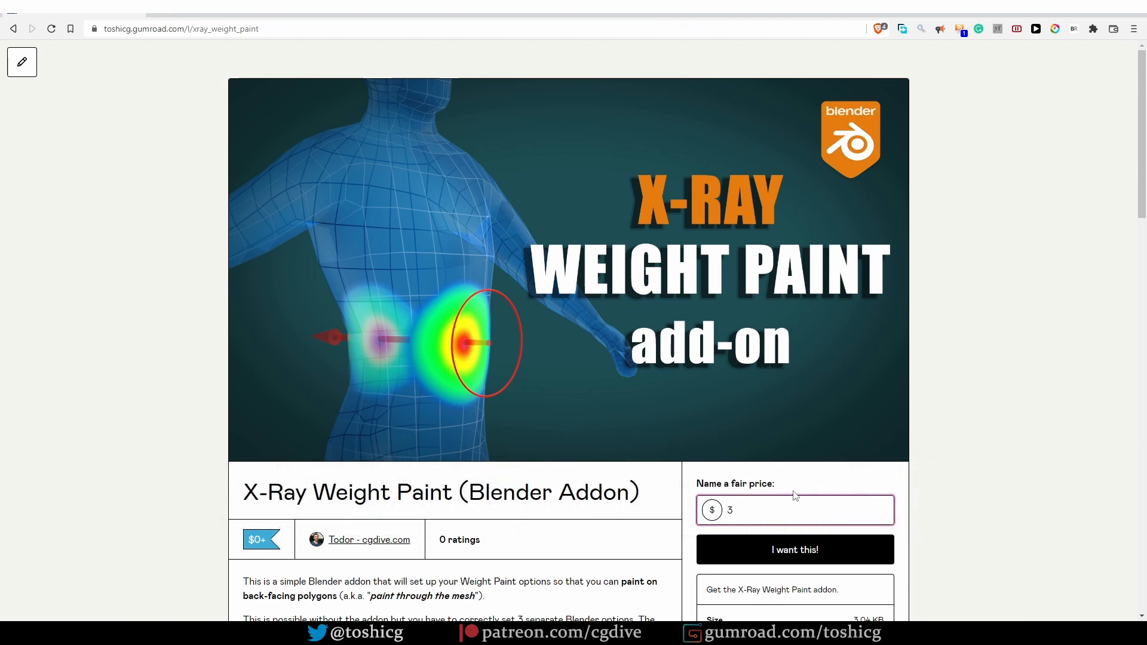
# Purchase the X-Ray Weight Paint add-on for $3 and download it
pyautogui.click(794, 549)
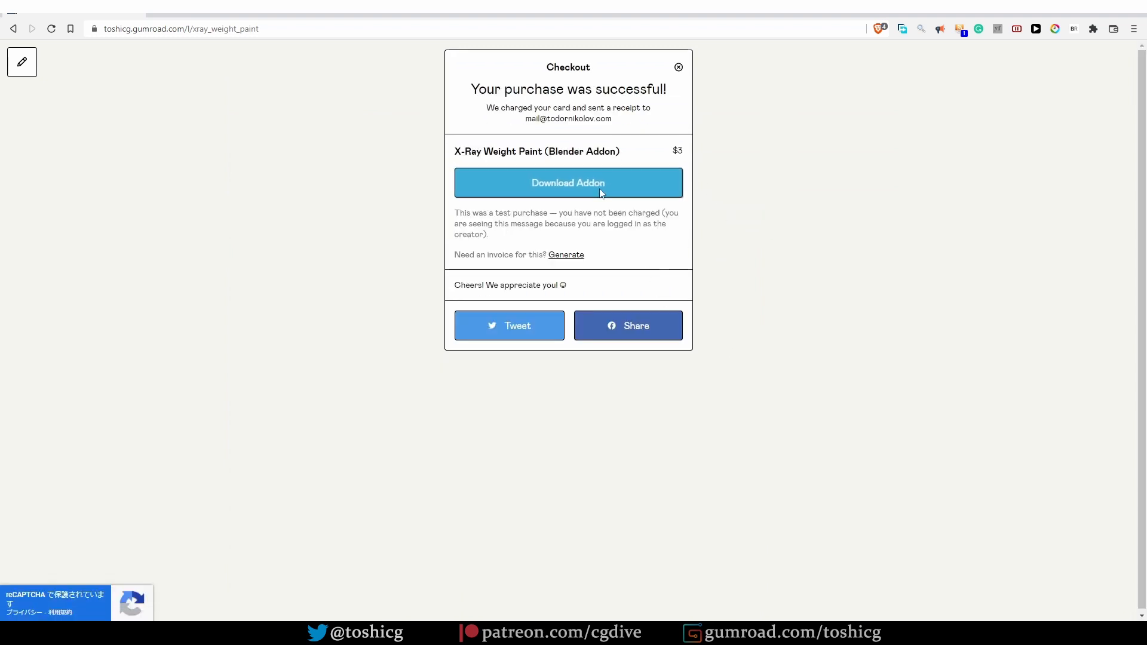
pyautogui.click(567, 183)
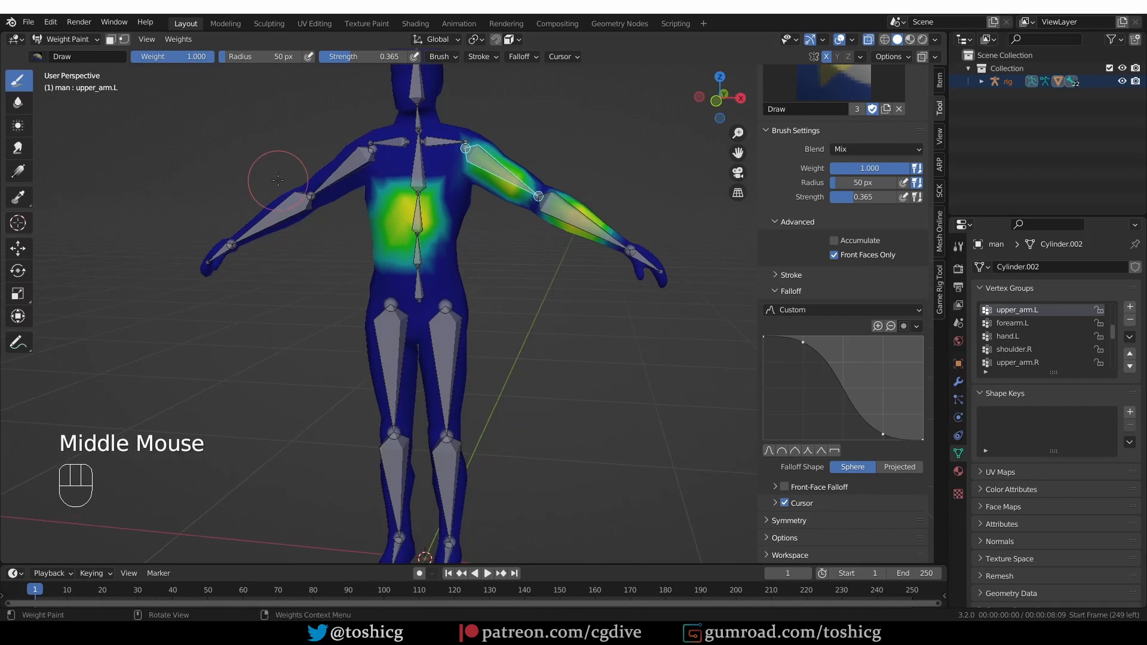
# From Preferences > Add-ons > Install, browse BlenderScripts to the XRayWeightPaint folder
pyautogui.click(50, 22)
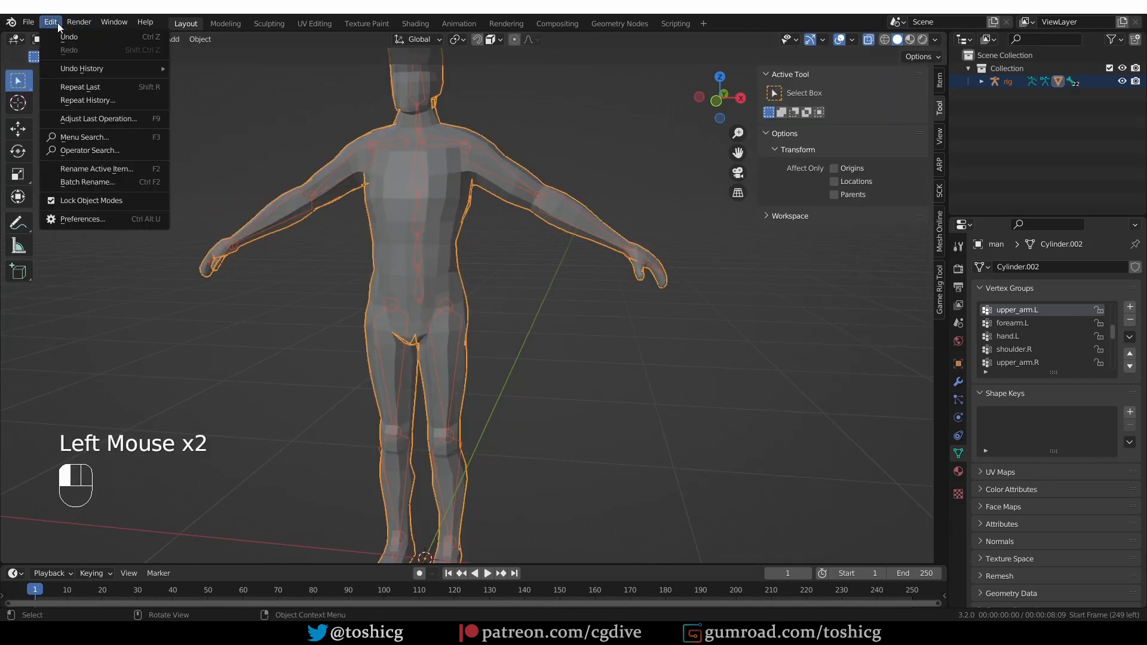
pyautogui.click(84, 219)
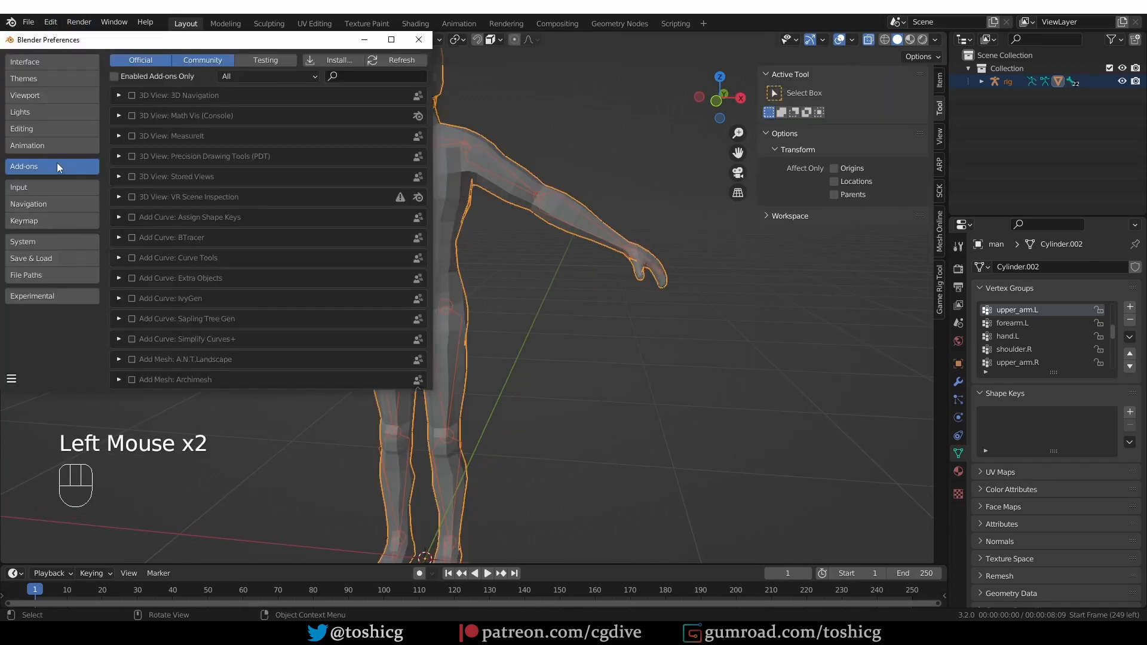
pyautogui.click(337, 60)
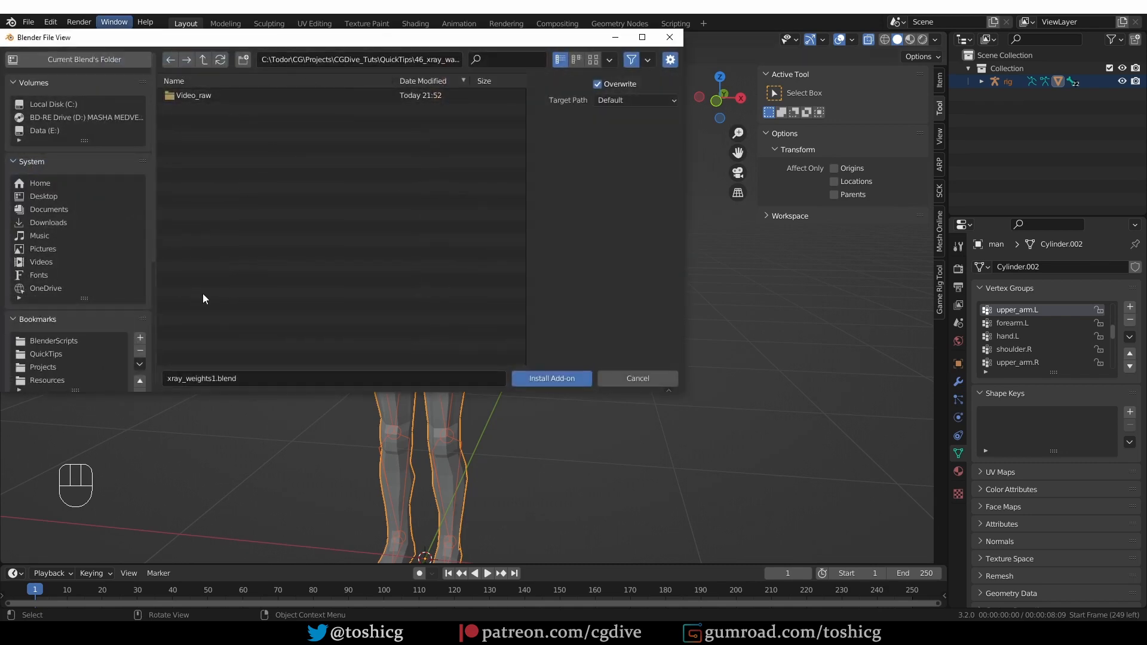
pyautogui.moveTo(72, 344)
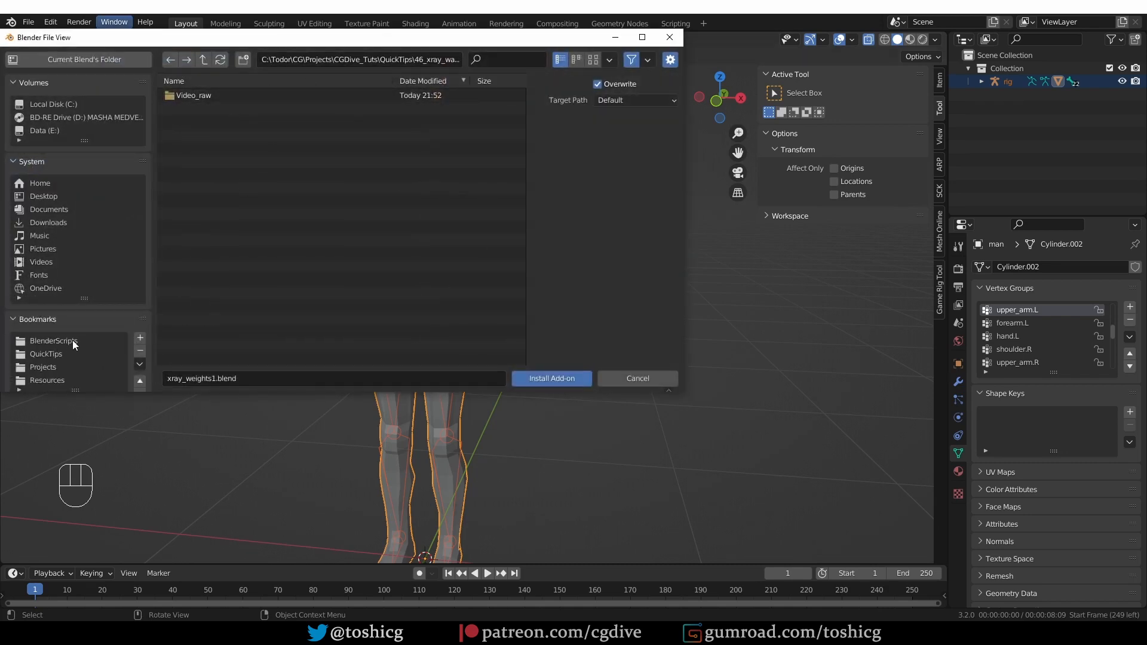
pyautogui.click(52, 340)
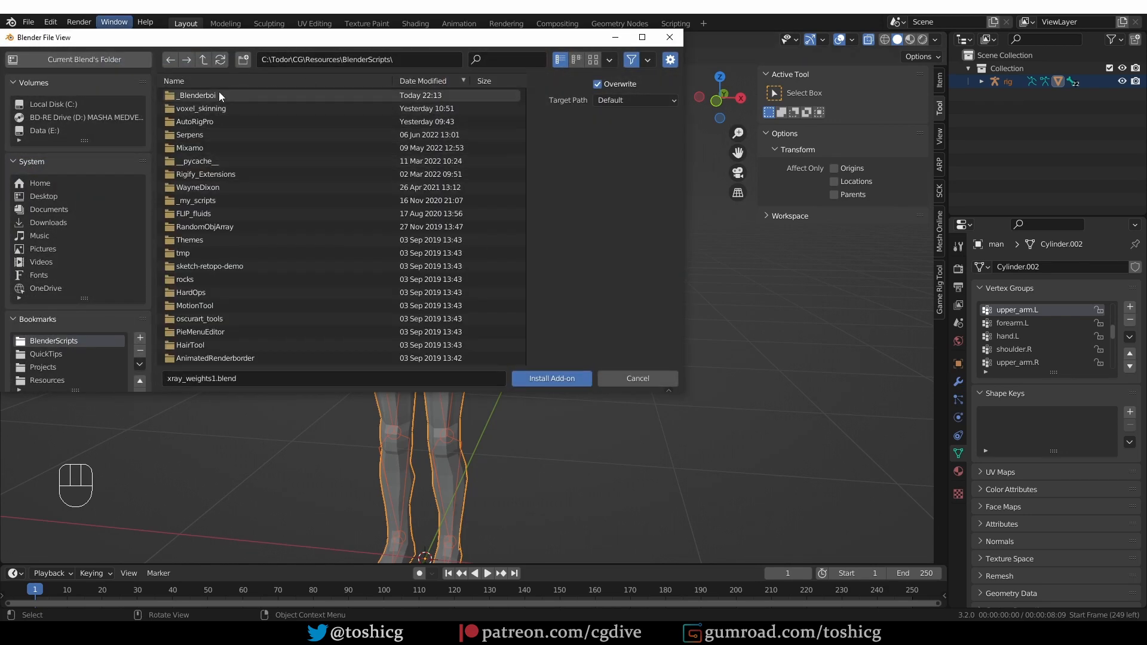
pyautogui.doubleClick(195, 95)
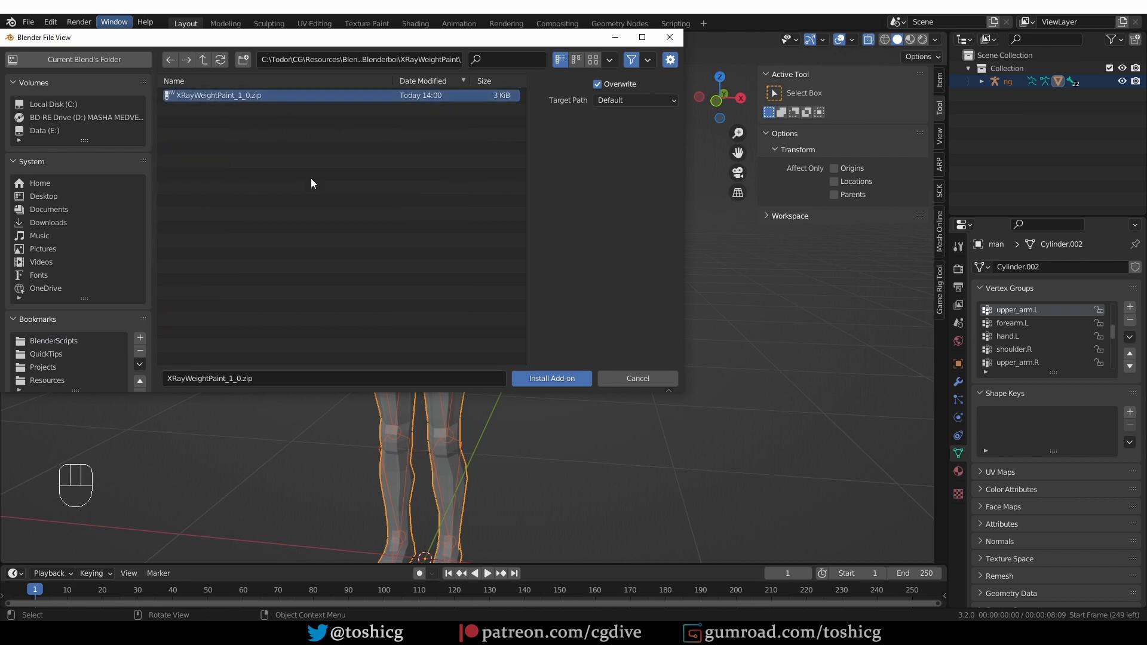
pyautogui.moveTo(551, 378)
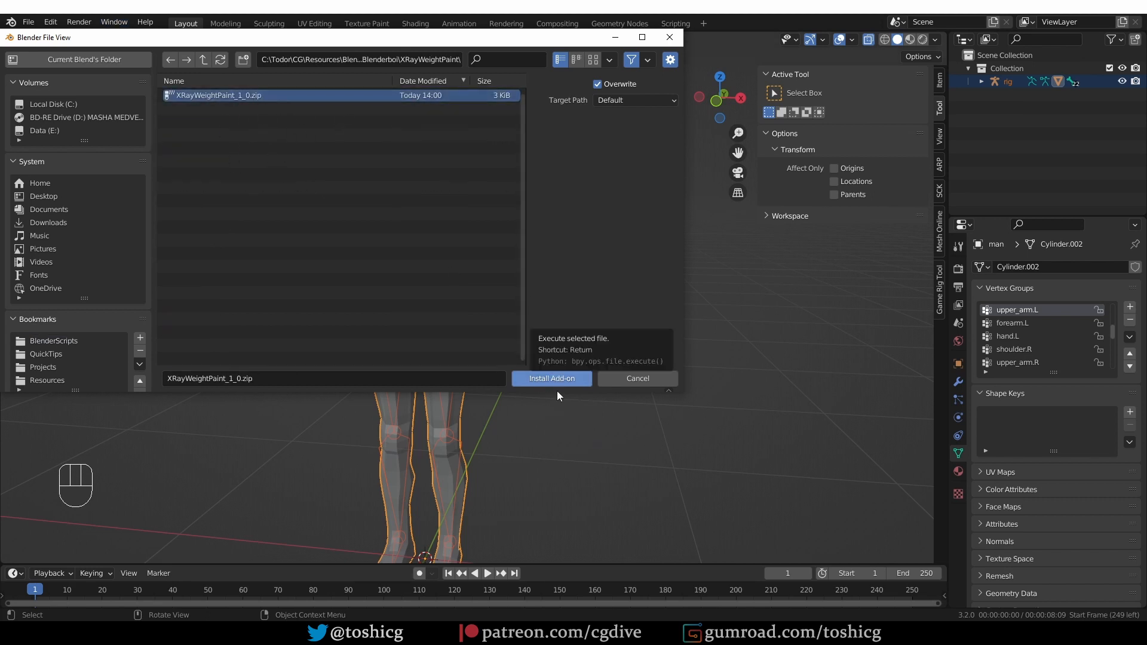
pyautogui.moveTo(680, 415)
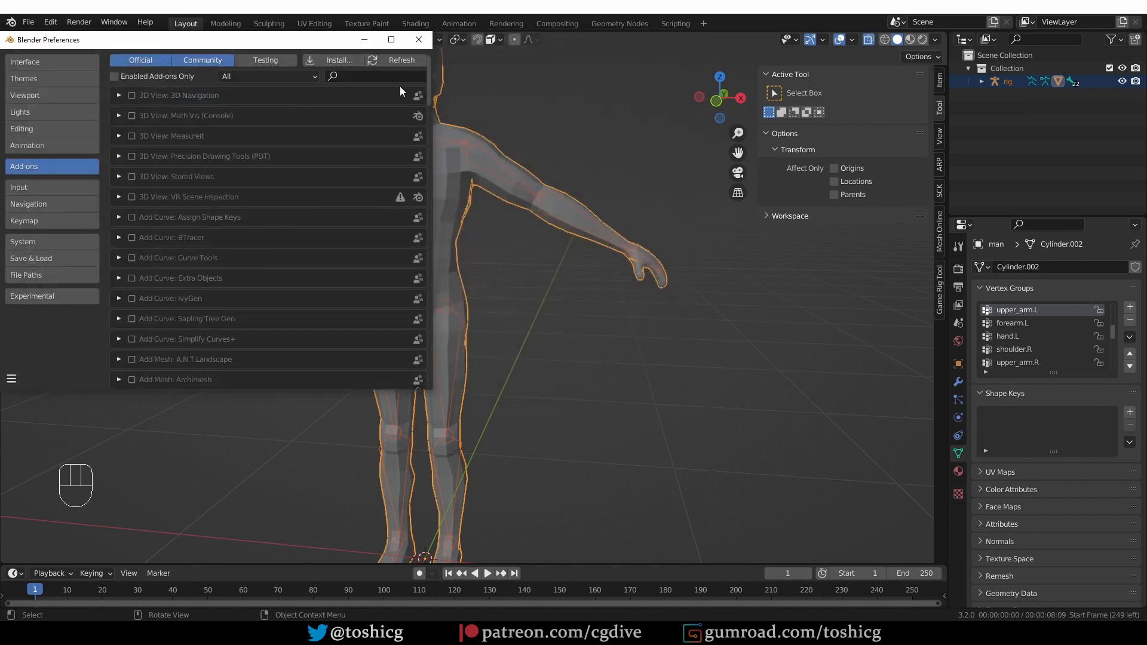
# Search add-ons for 'x ra' and re-tick the Utility: X Ray Weight Paint checkbox
pyautogui.click(365, 76)
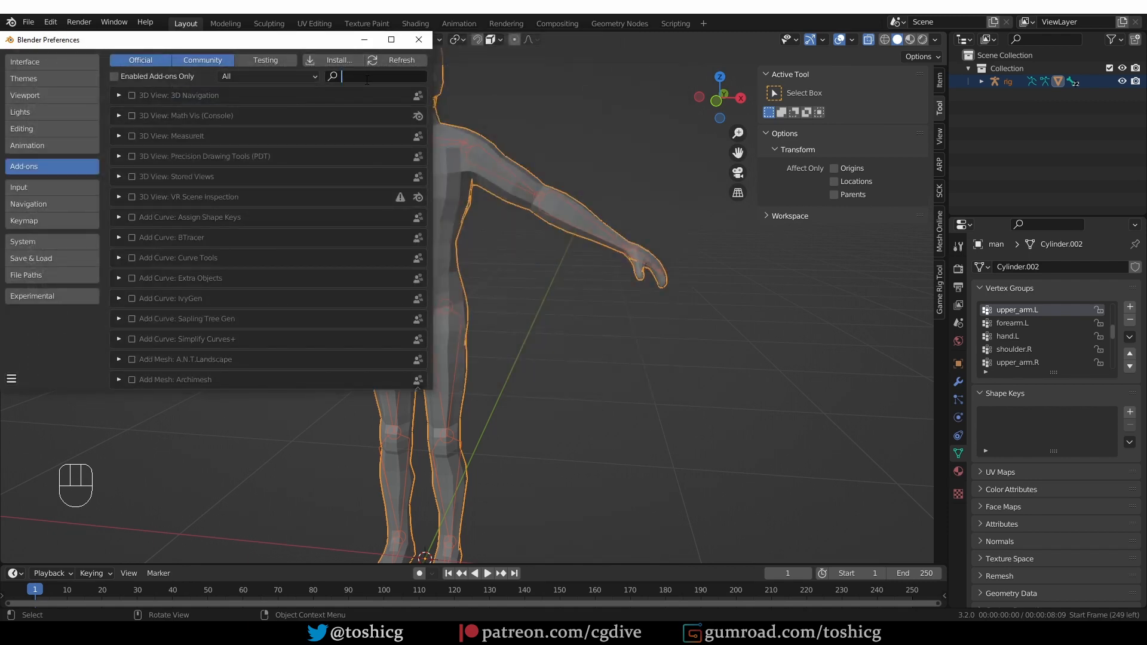
pyautogui.write('x ra')
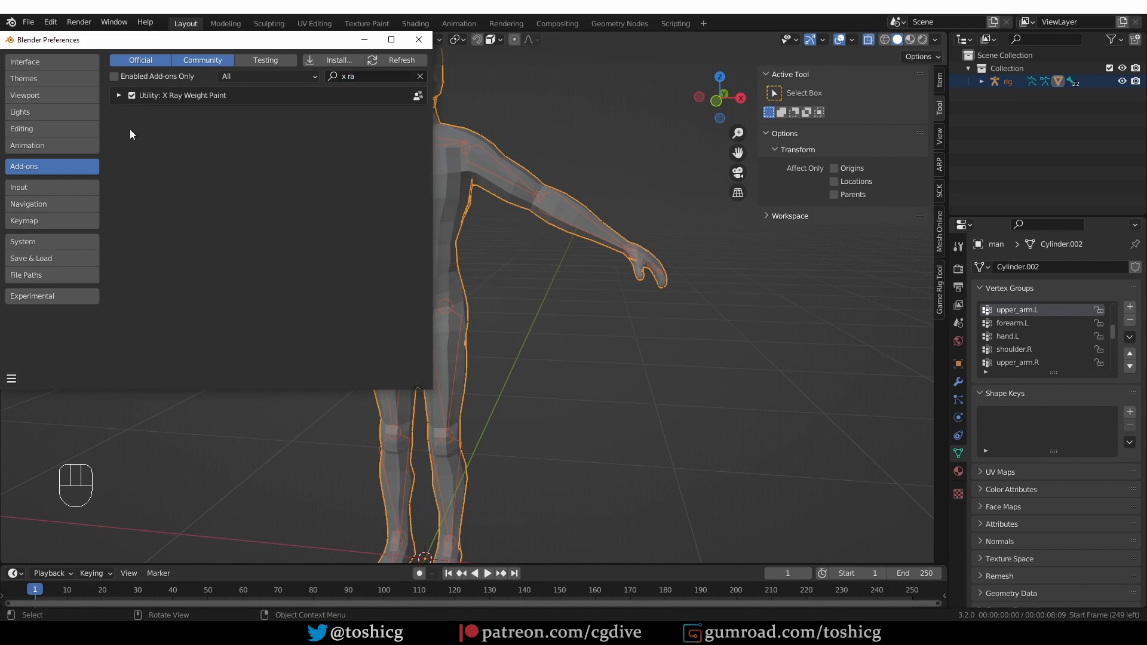
pyautogui.click(131, 95)
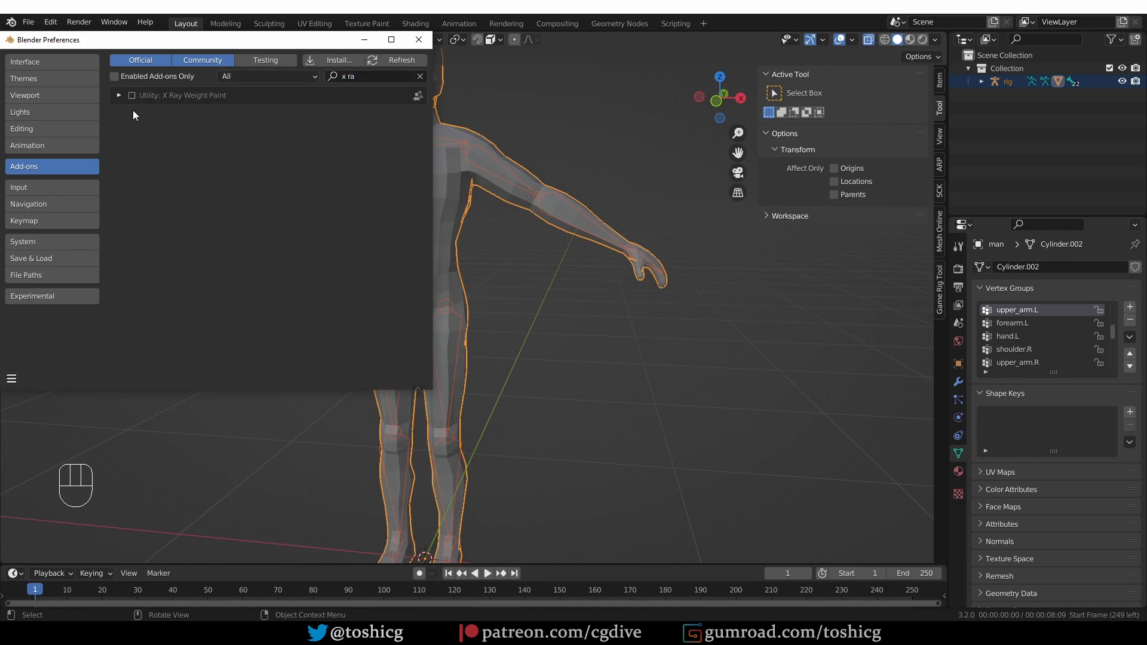
pyautogui.click(131, 95)
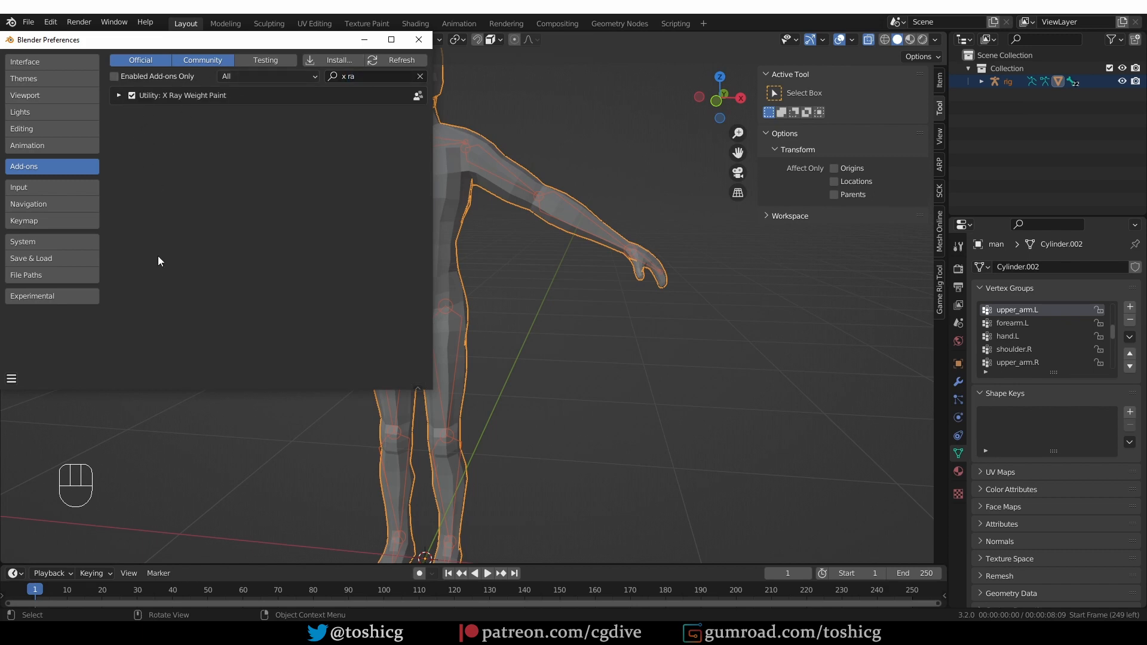